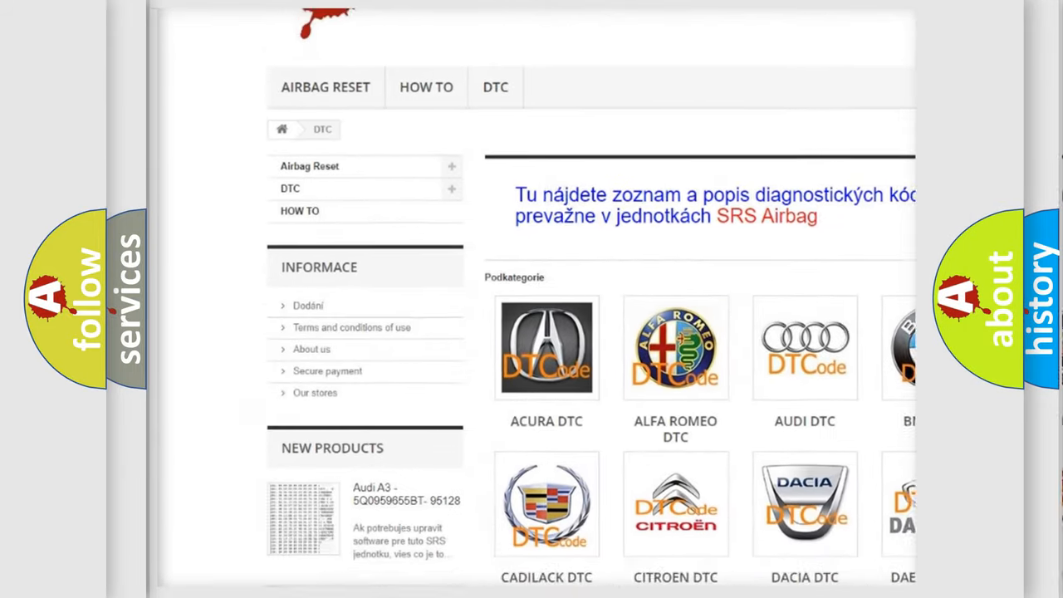
{"action": "scroll", "scroll_direction": "down", "scroll_amount": 3}
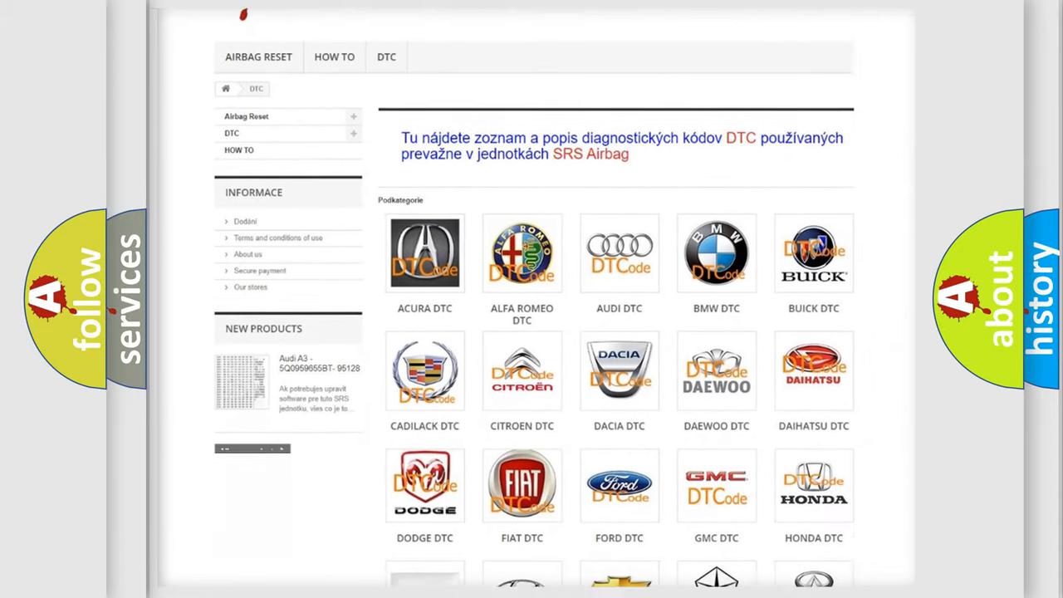
{"action": "scroll", "scroll_direction": "down", "scroll_amount": 3}
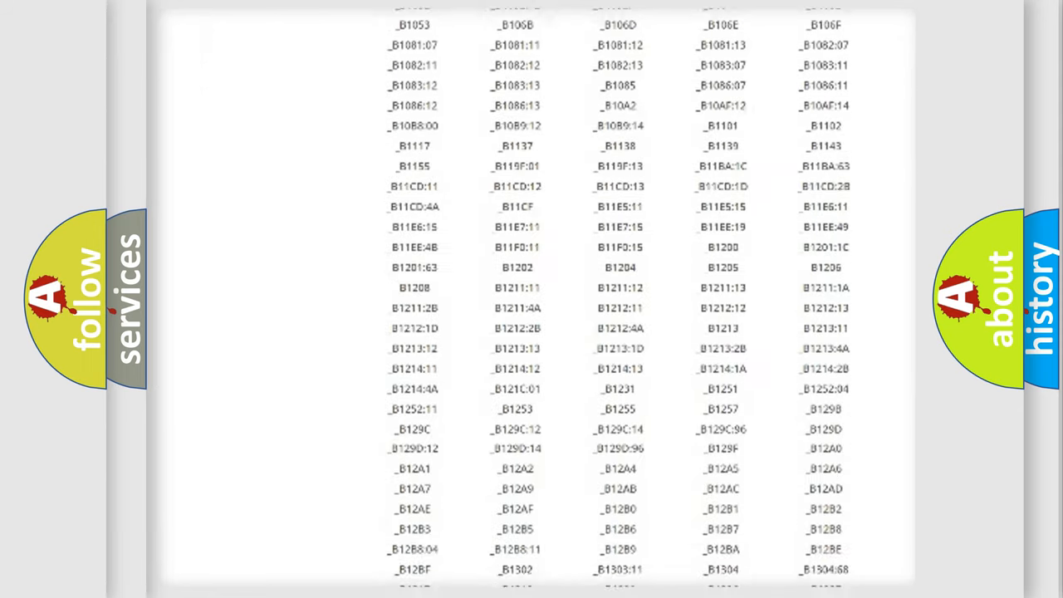
{"action": "scroll", "scroll_direction": "down", "scroll_amount": 3}
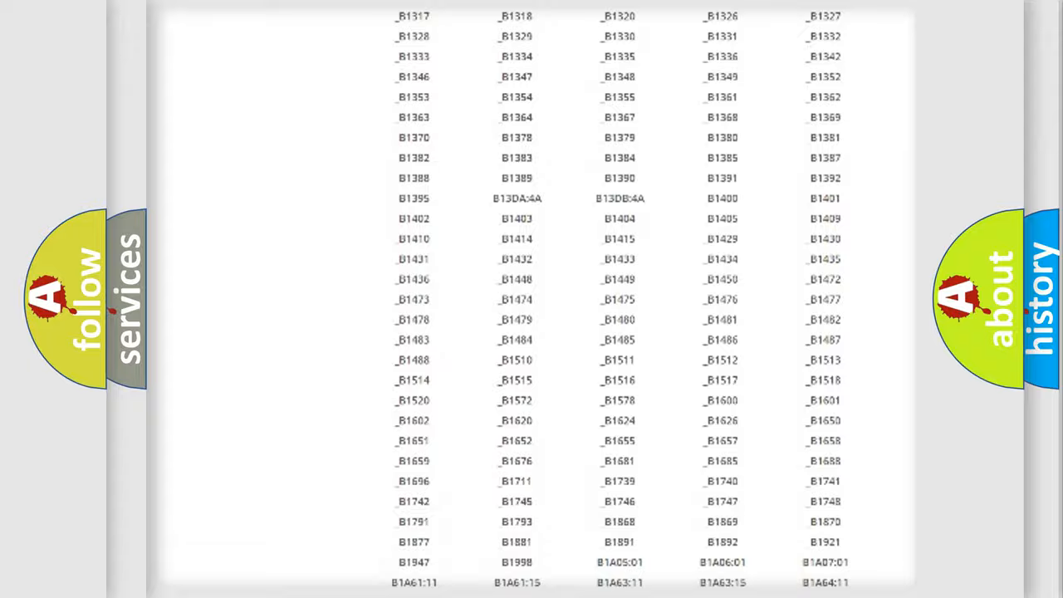
{"action": "scroll", "scroll_direction": "up", "scroll_amount": 3}
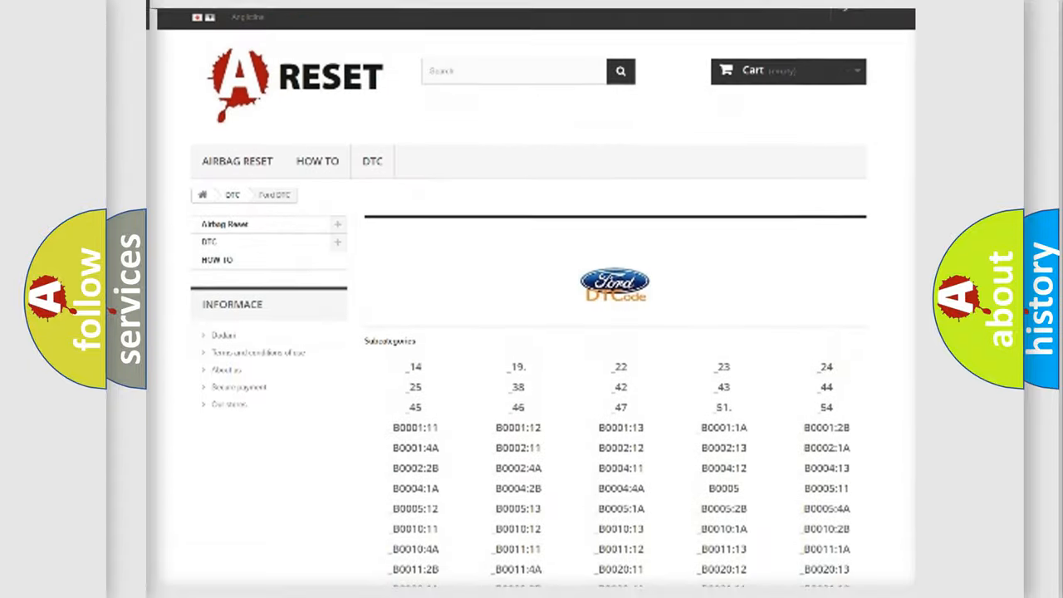